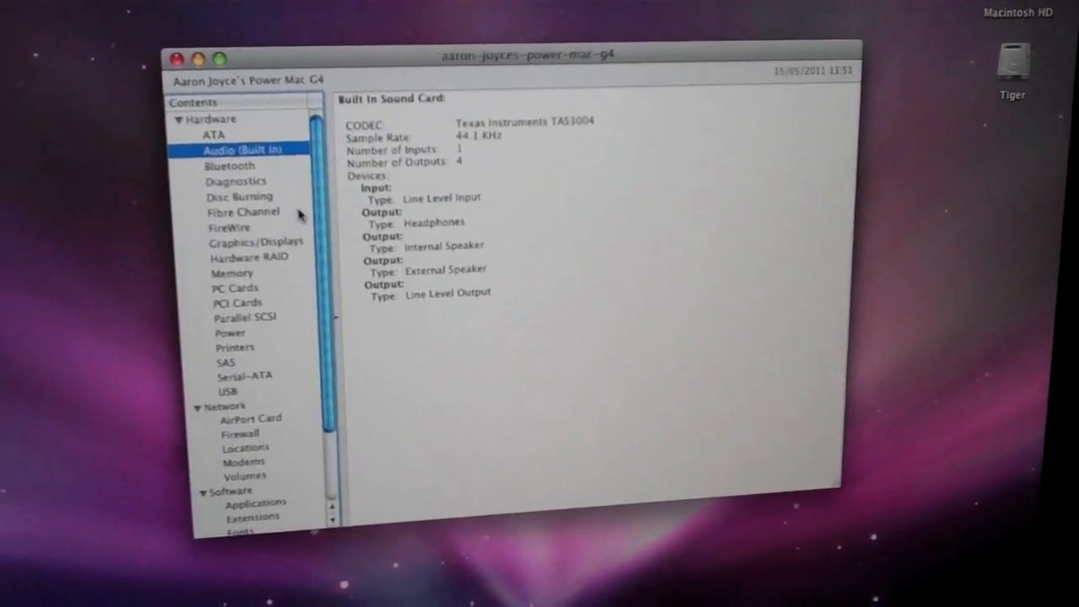
- View the Disc Burning drive details, then the Fibre Channel report showing no devices
click(240, 196)
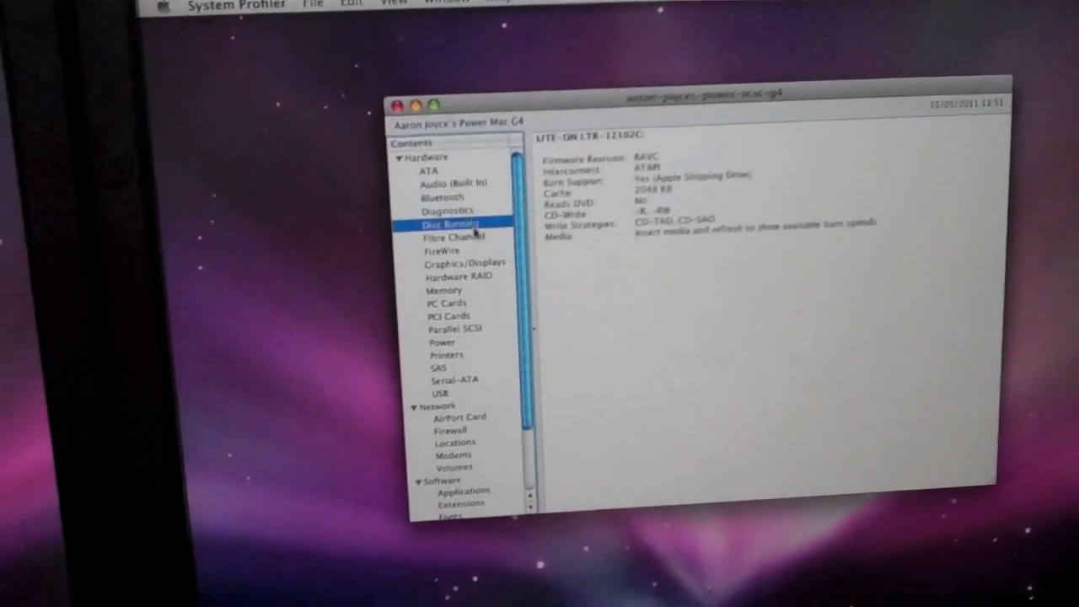
click(453, 237)
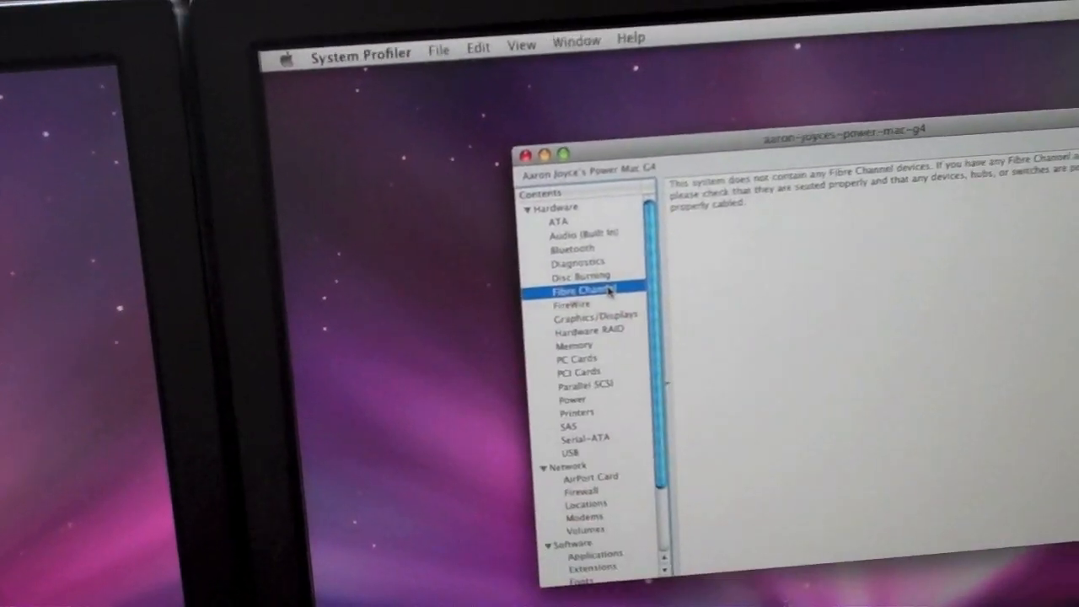